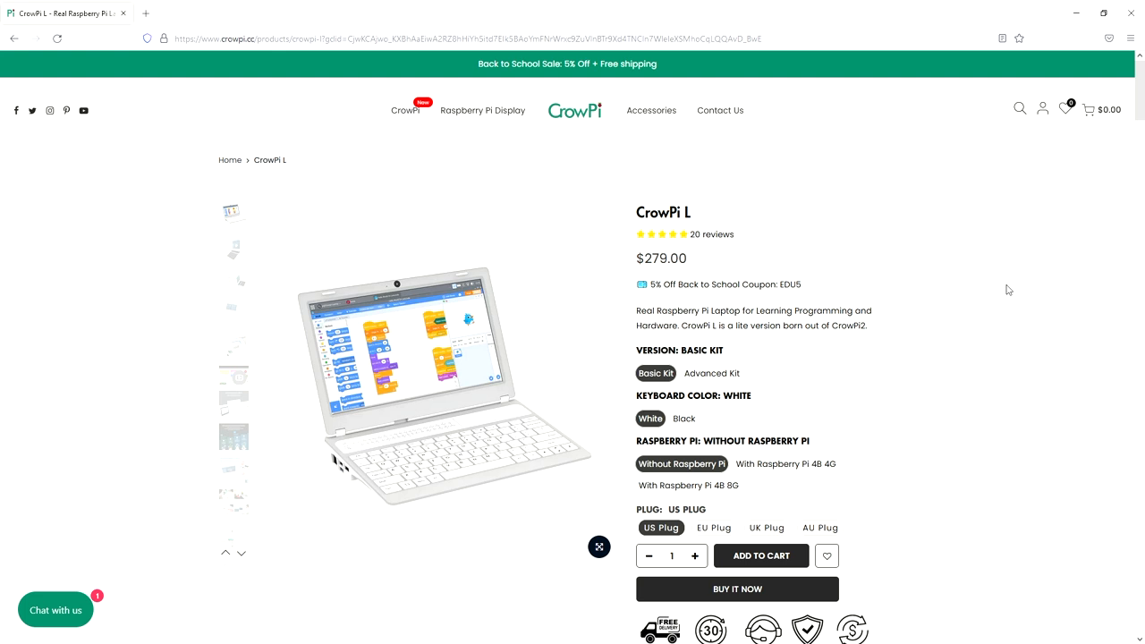
Compare the Advanced Kit price, then pick Basic Kit with Raspberry Pi 4B 4G and black keyboard.
scroll("down", 3)
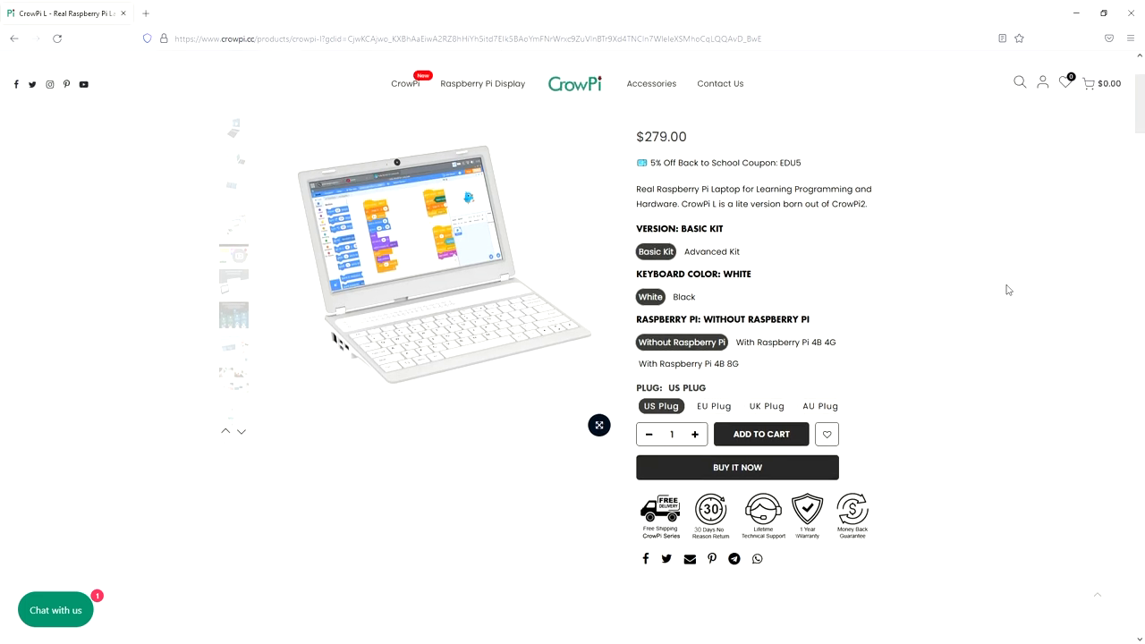
mouse_move(727, 260)
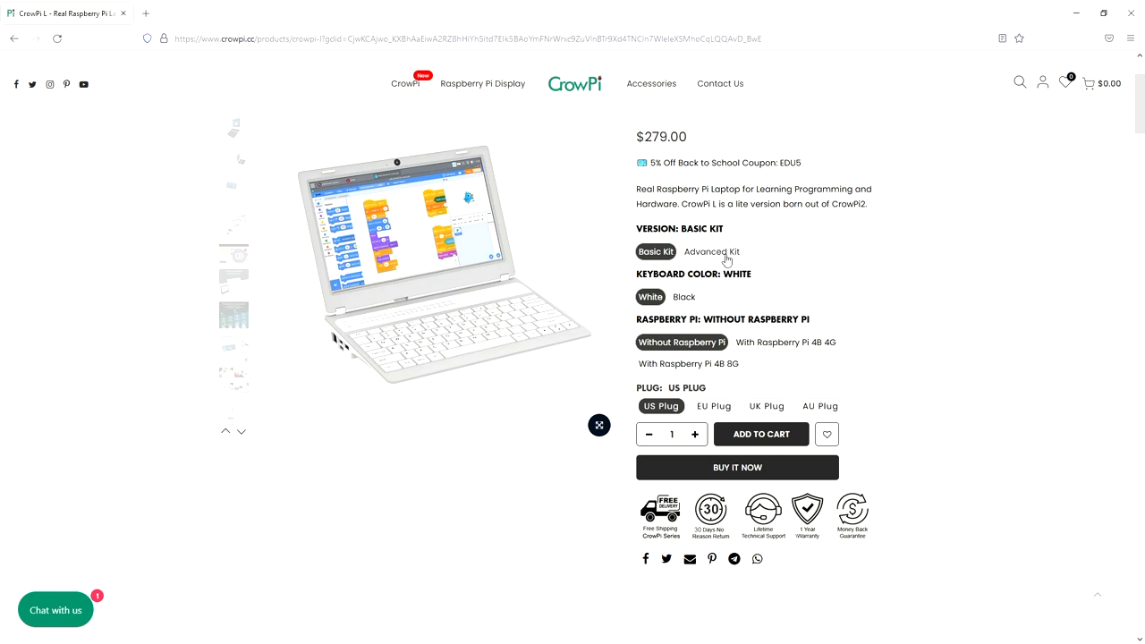
left_click(711, 252)
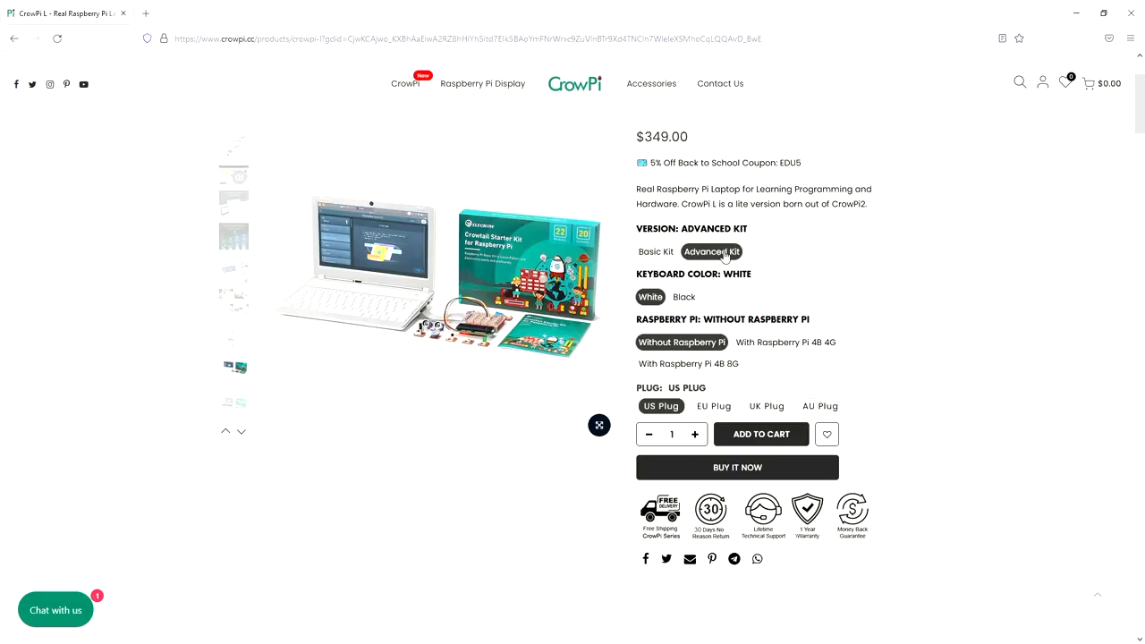
left_click(655, 252)
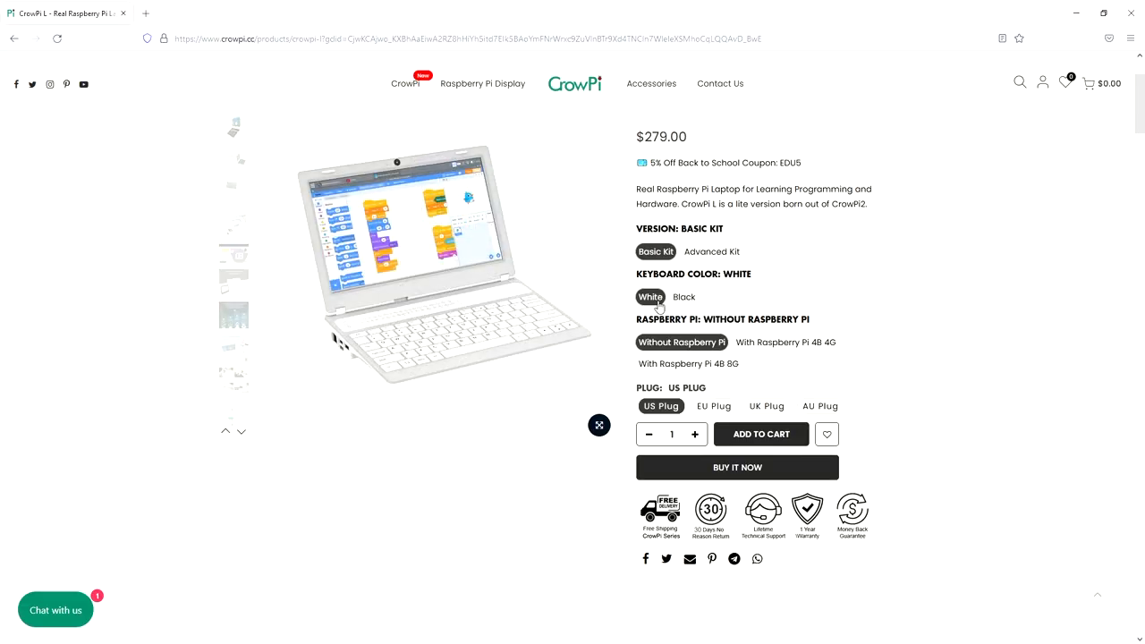
left_click(786, 342)
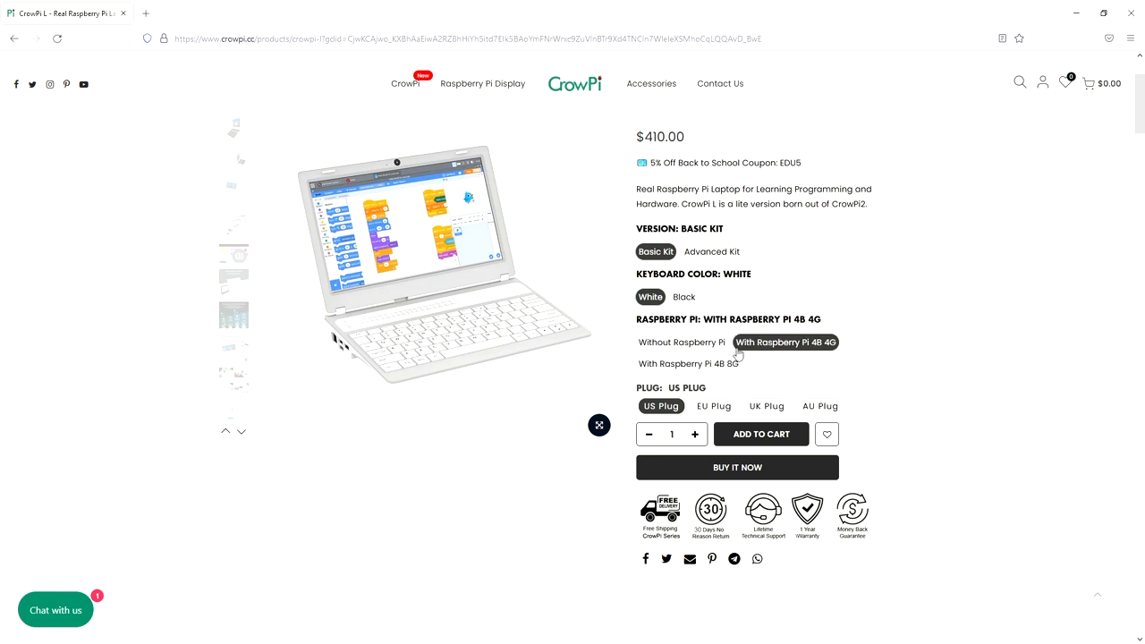
left_click(683, 296)
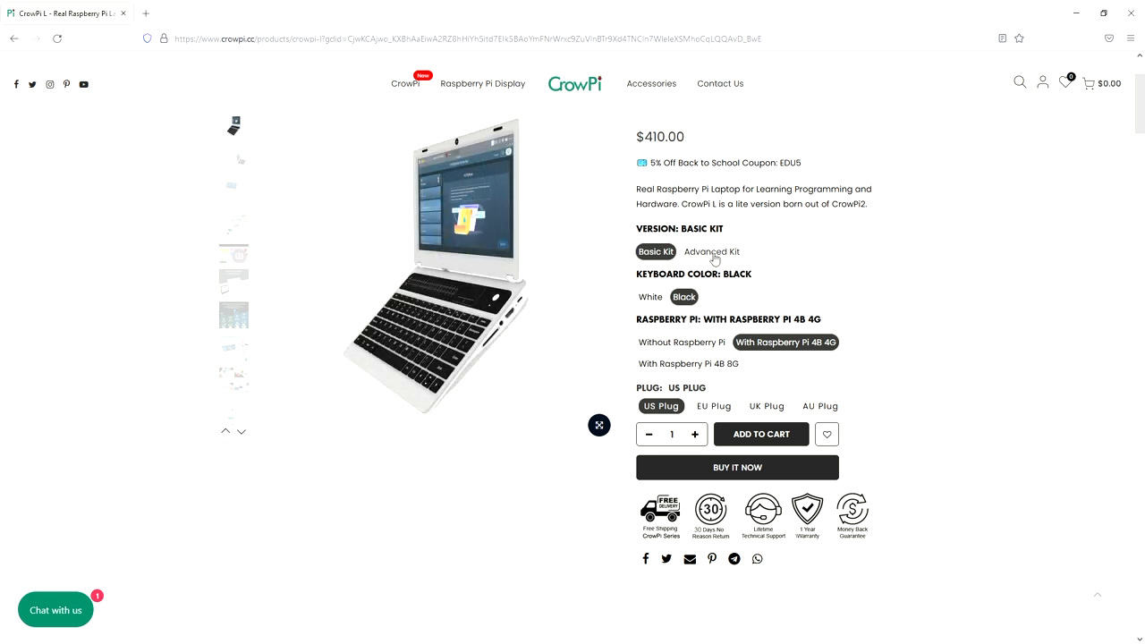
left_click(711, 251)
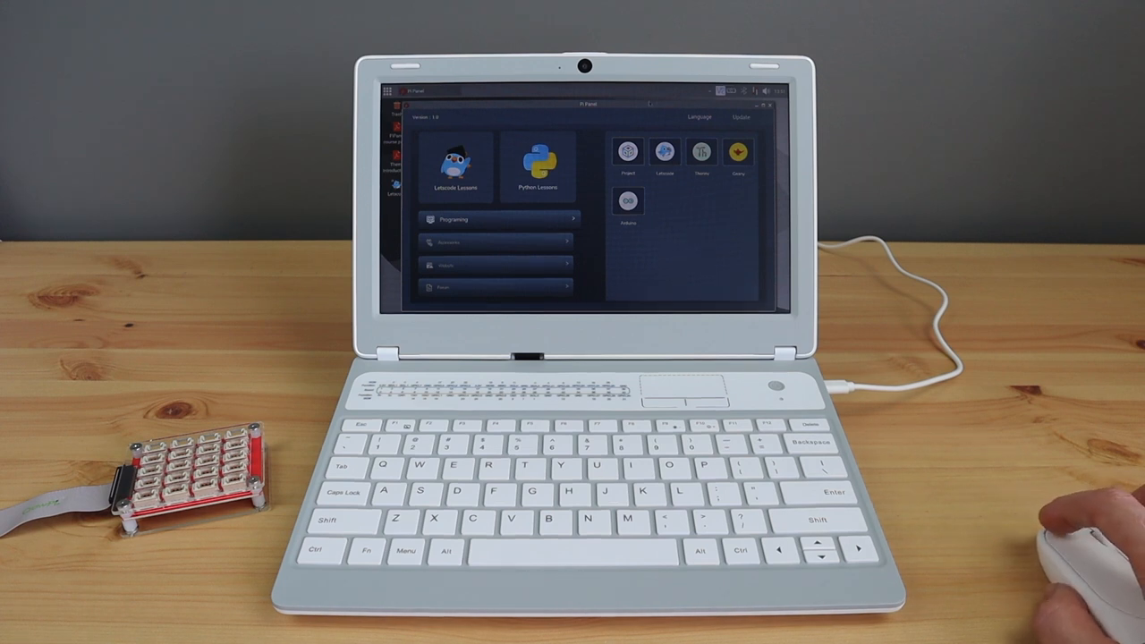
mouse_move(1073, 555)
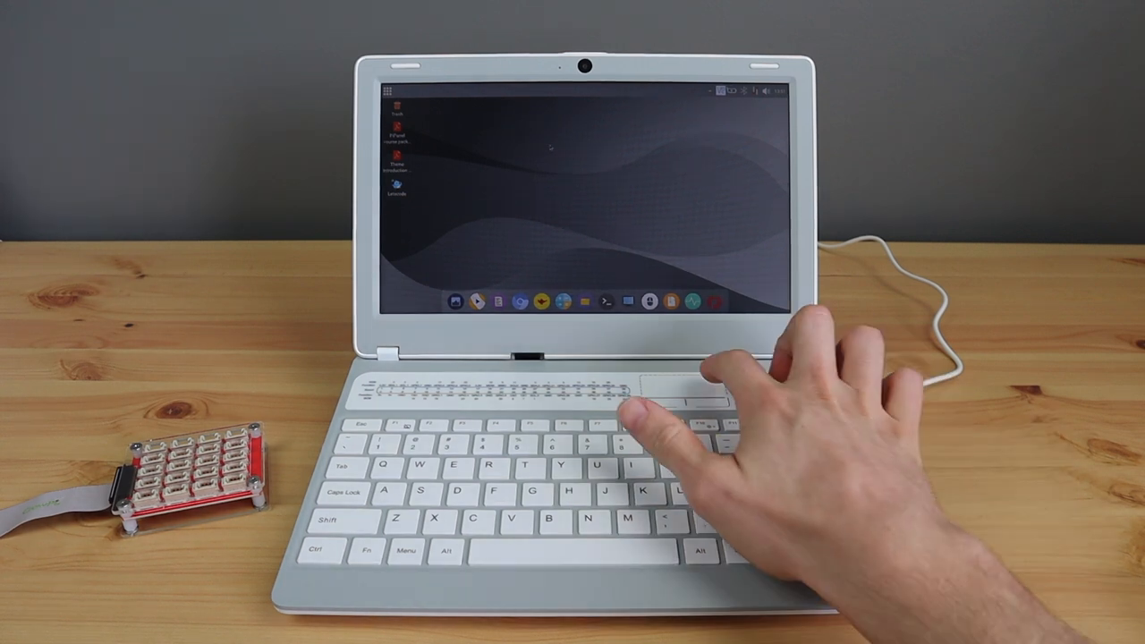
Show the Programming submenu of the Raspberry Pi OS applications menu.
left_click(386, 92)
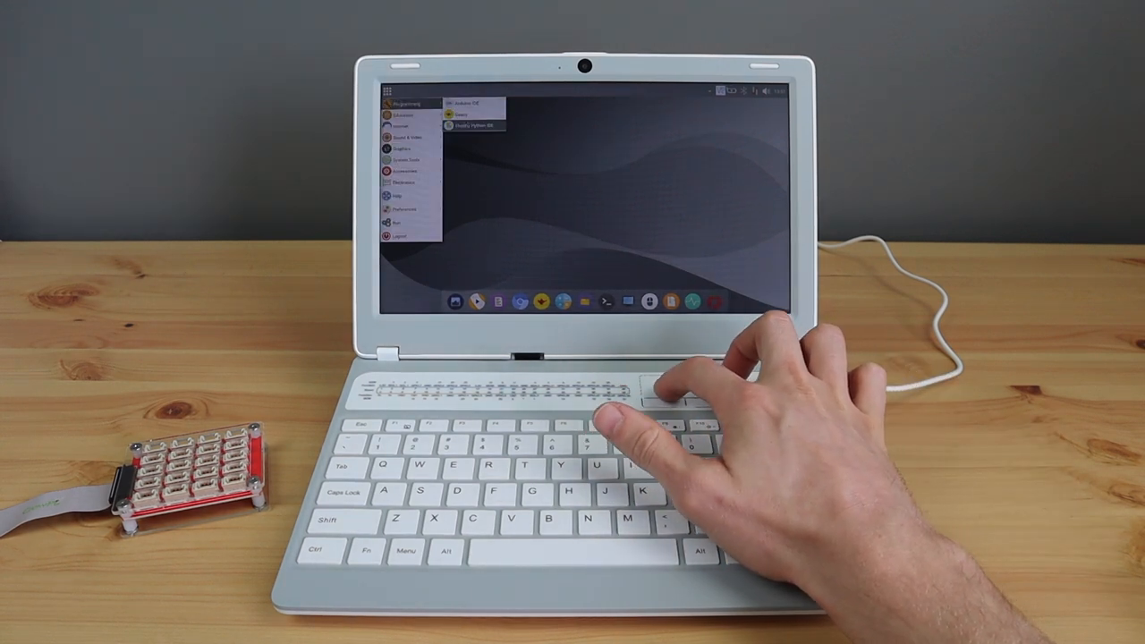
left_click(465, 126)
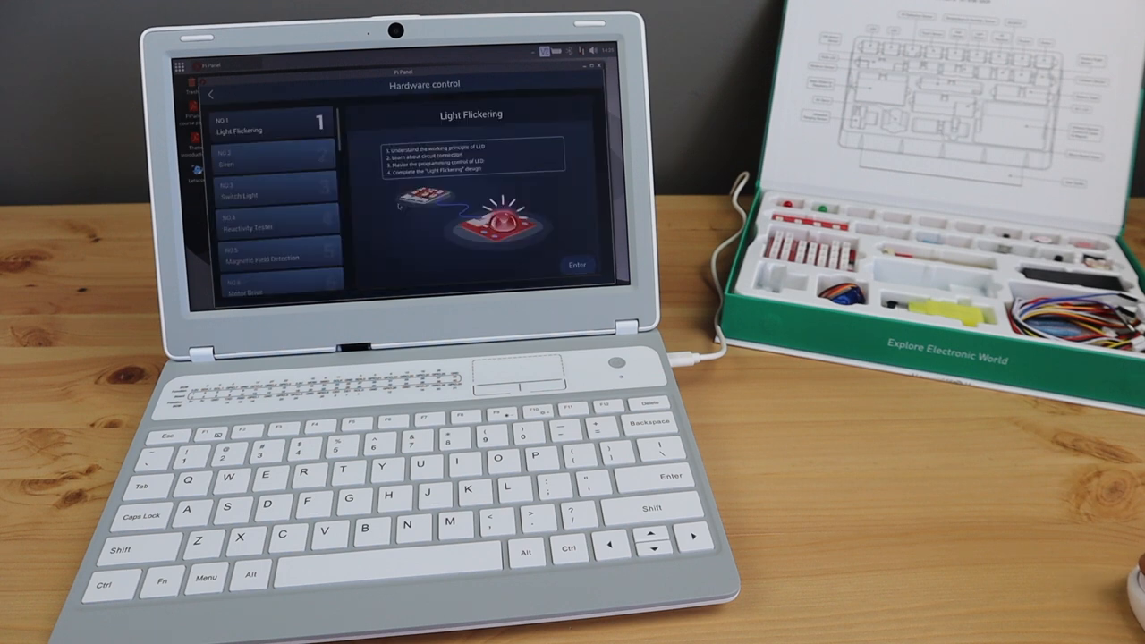
Scroll to lesson No.13 Ultrasonic Ranging and open it.
scroll("down", 3)
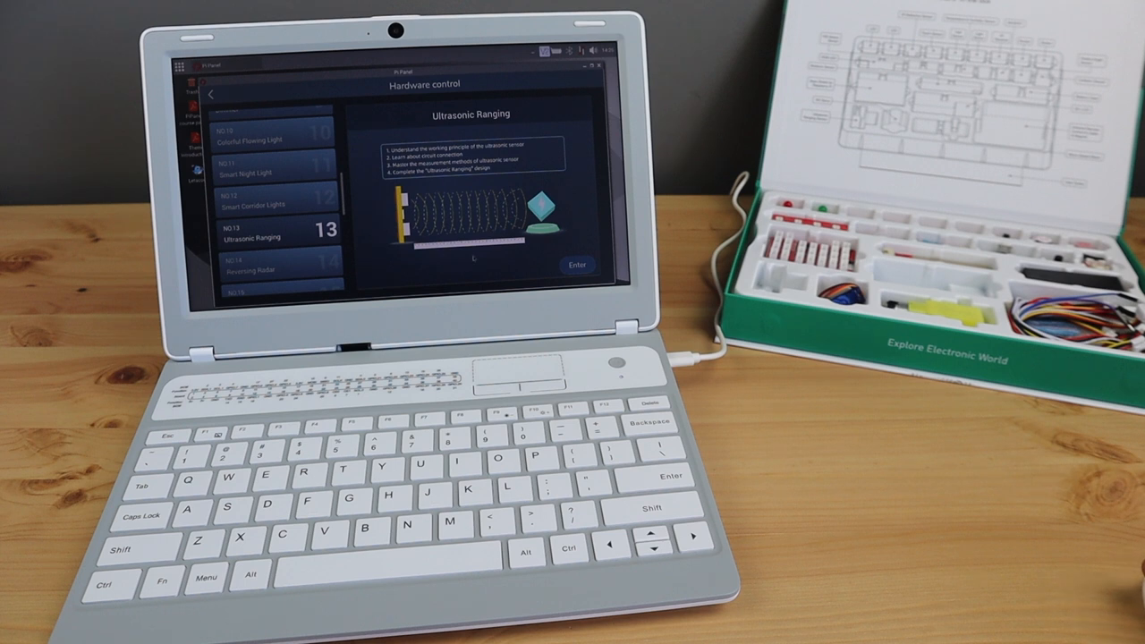
left_click(577, 265)
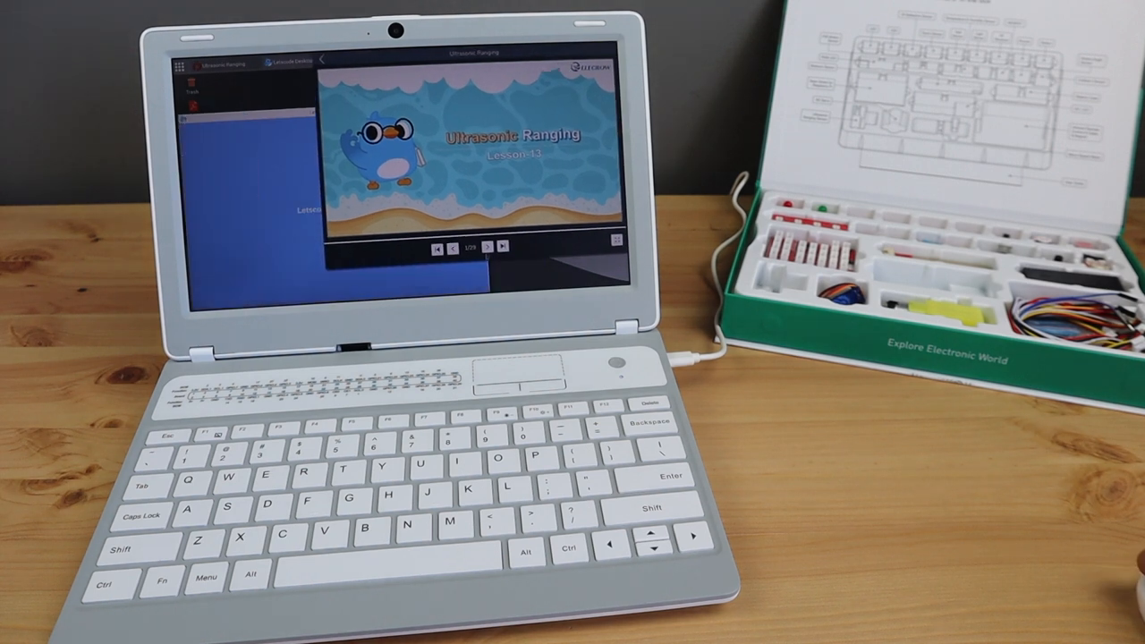
Step through the ranging principle, distance reading and module slides to Step 1, then reopen Hardware control lessons.
left_click(502, 248)
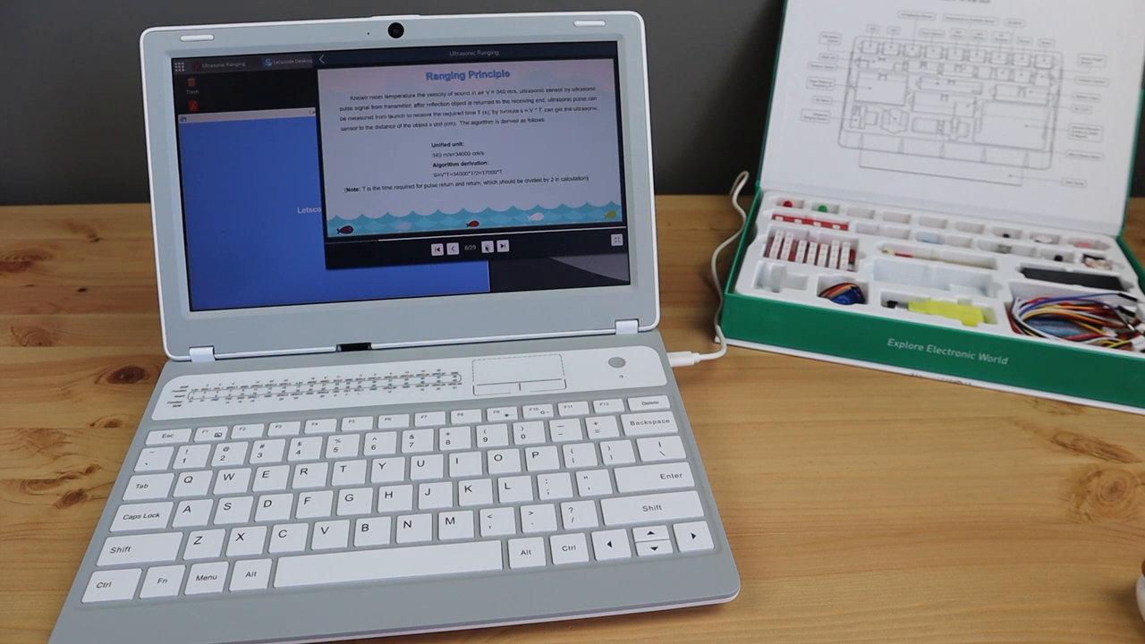
left_click(502, 248)
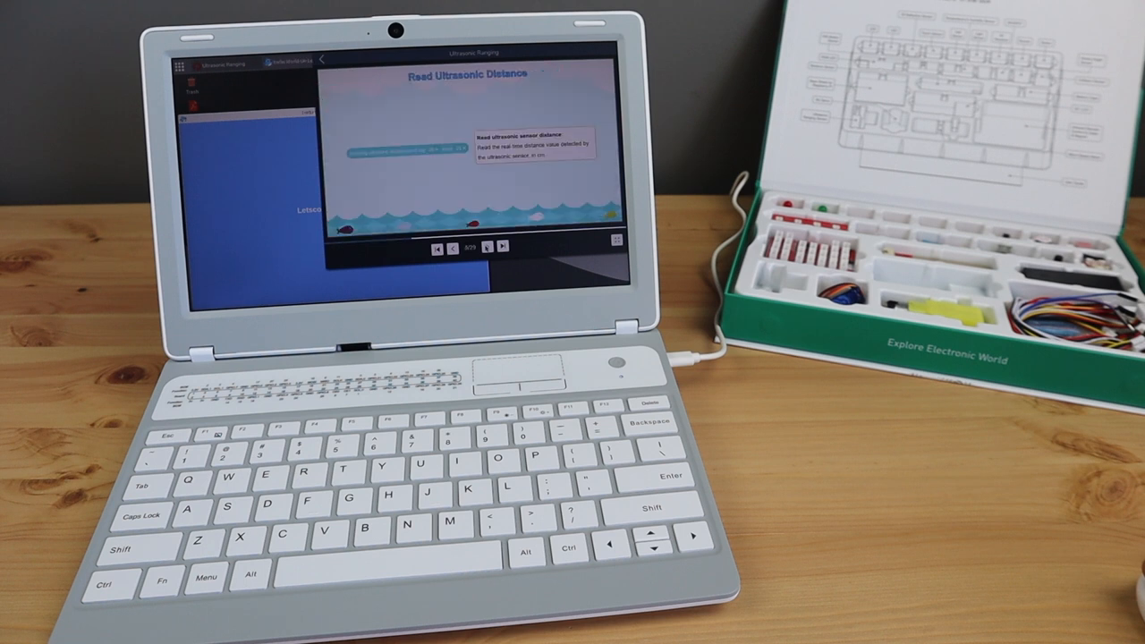
left_click(501, 248)
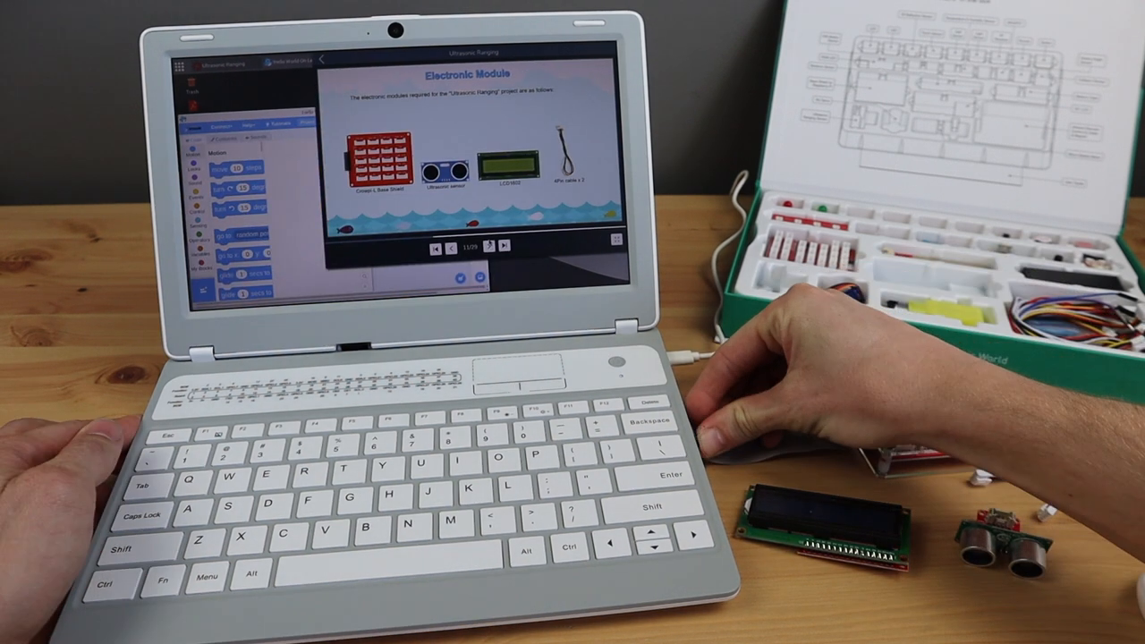
left_click(502, 250)
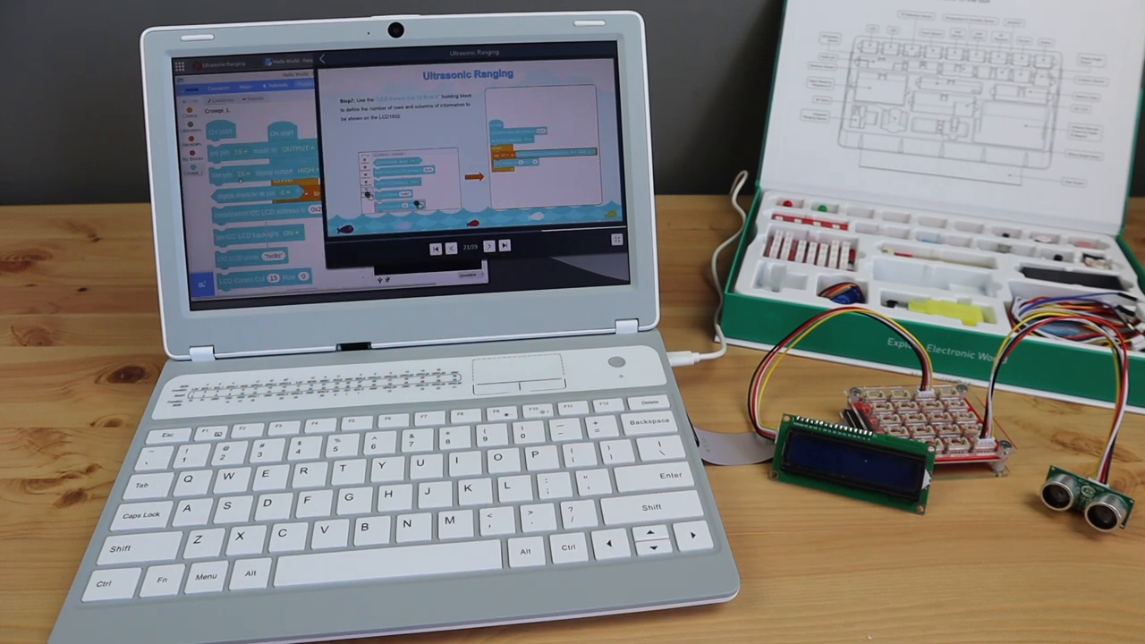
left_click(502, 247)
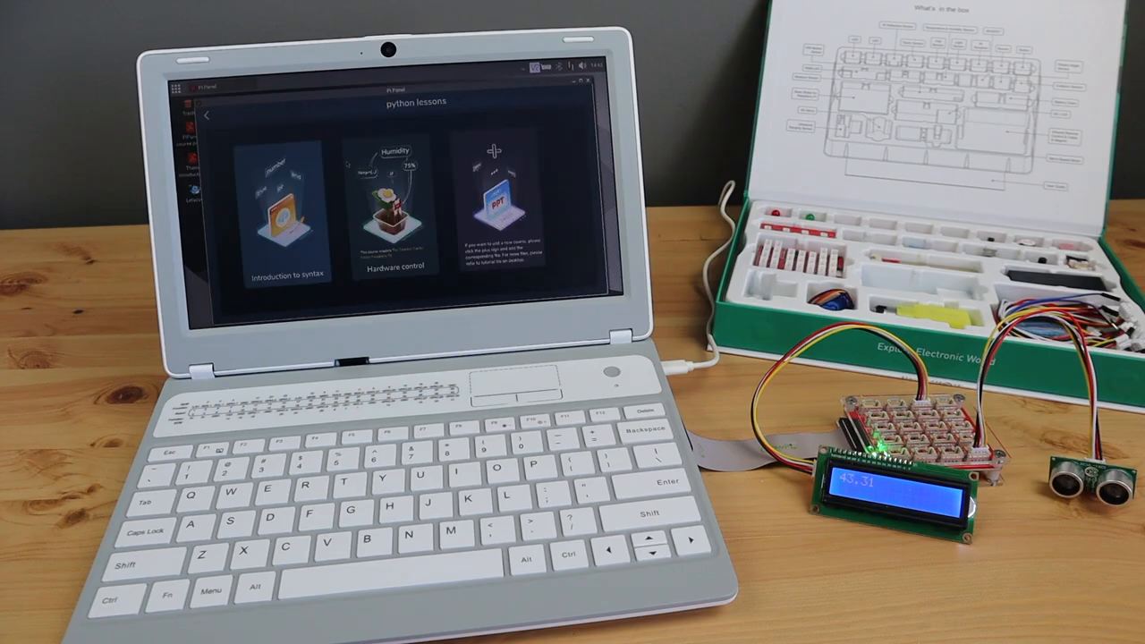
left_click(395, 206)
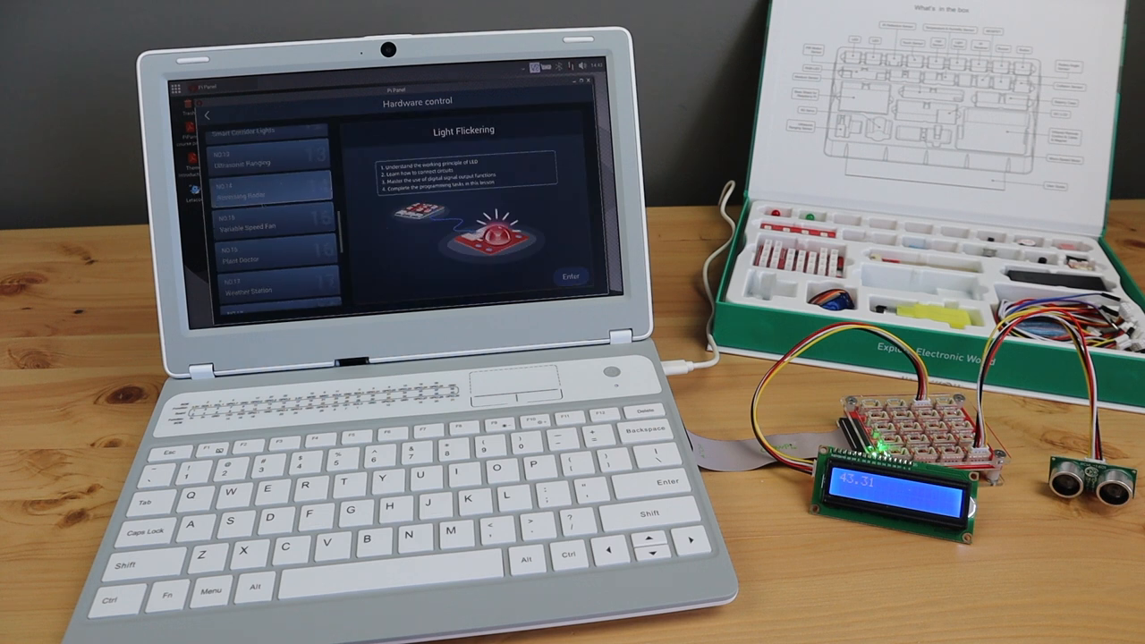